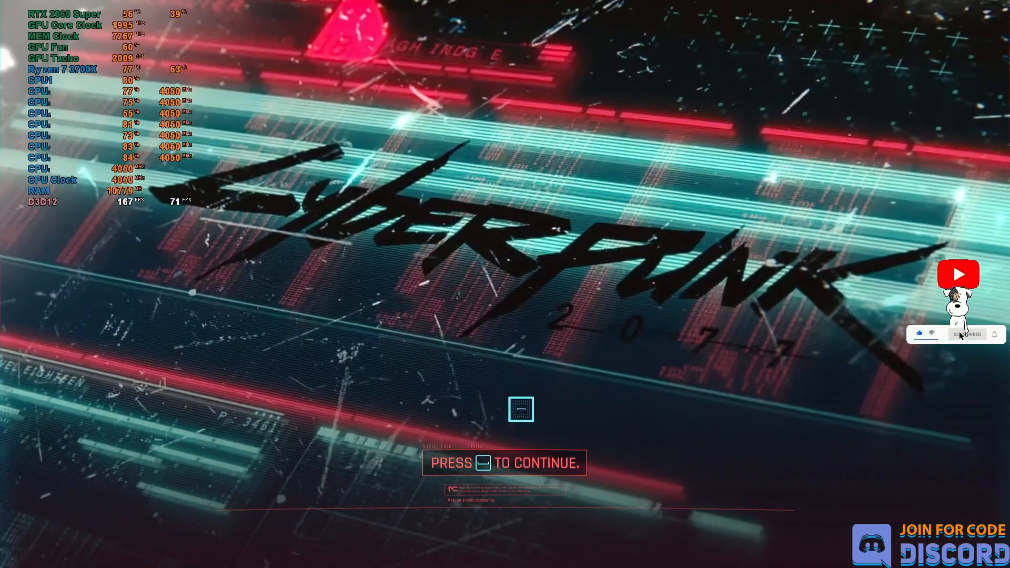
- Continue past the Cyberpunk 2077 title screen into gameplay on the city street
key(space)
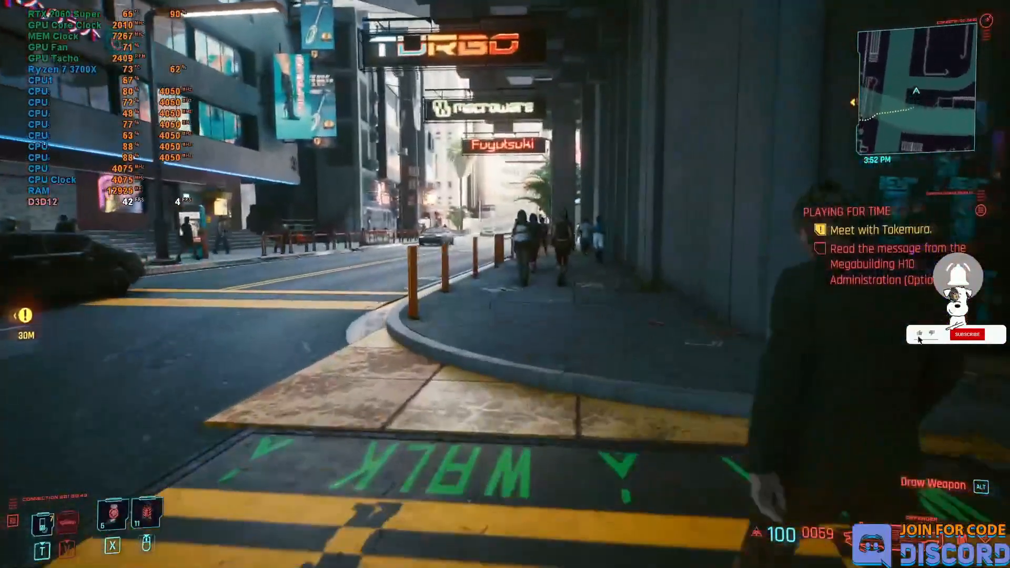
- Walk the street briefly, then bring up Cyberpunk 2077's Steam Properties on the General page
key(w)
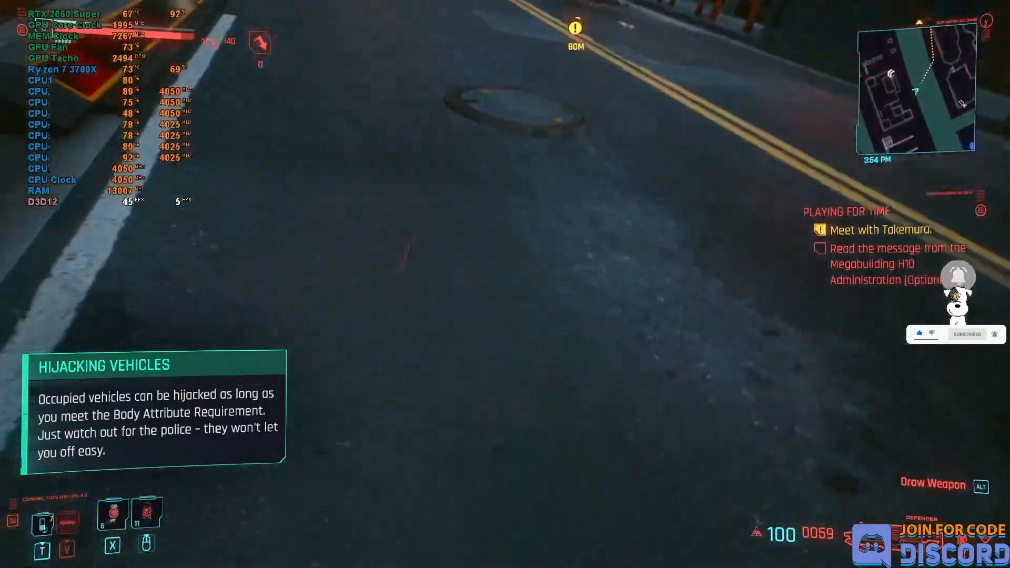
mouse_move(505, 284)
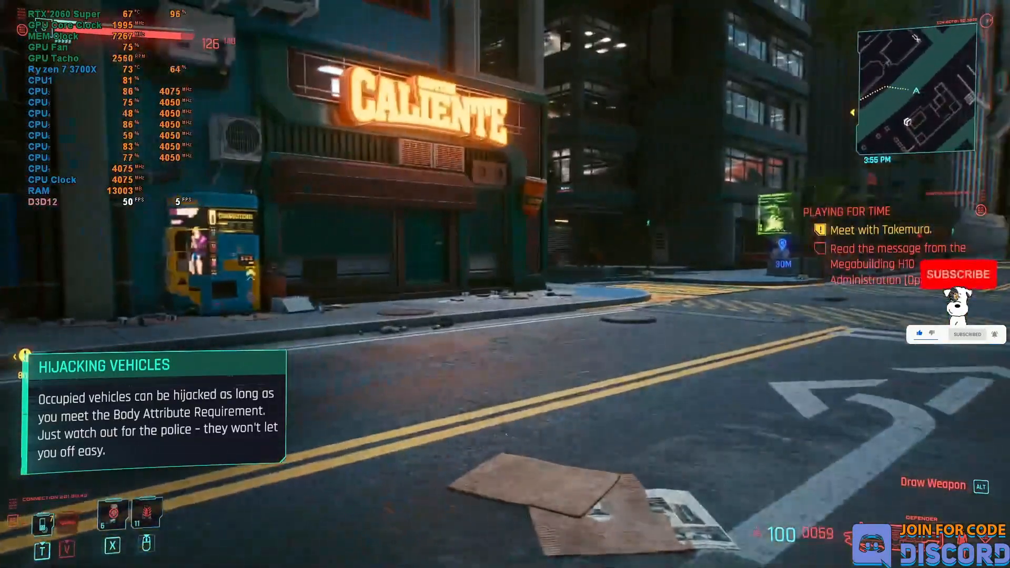
mouse_move(505, 284)
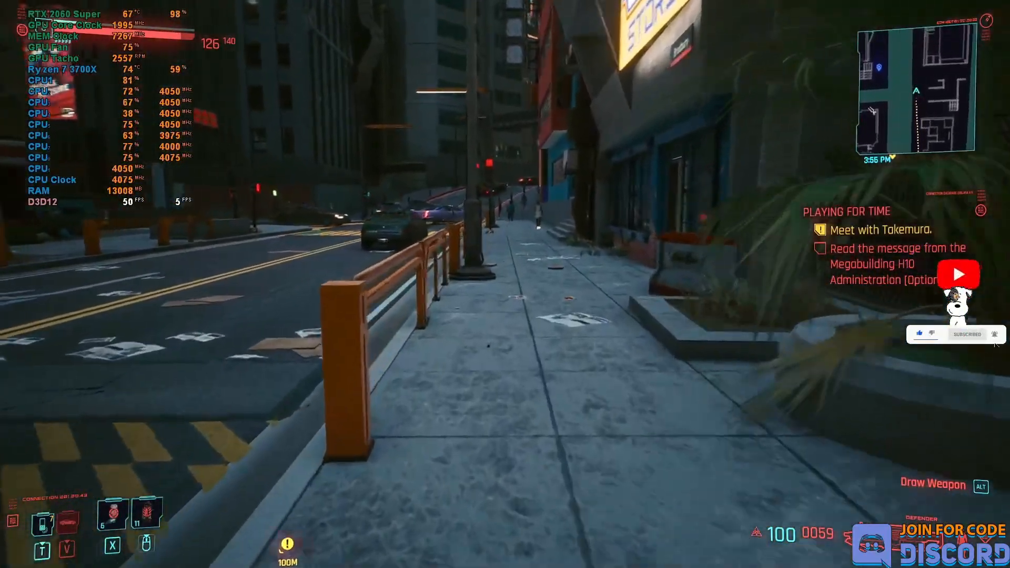
mouse_move(504, 284)
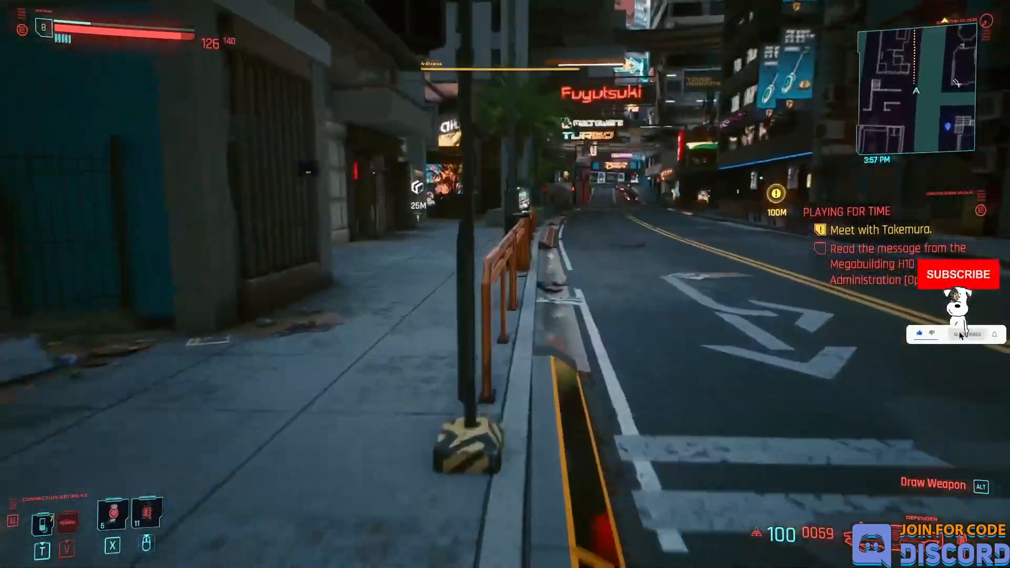
mouse_move(505, 284)
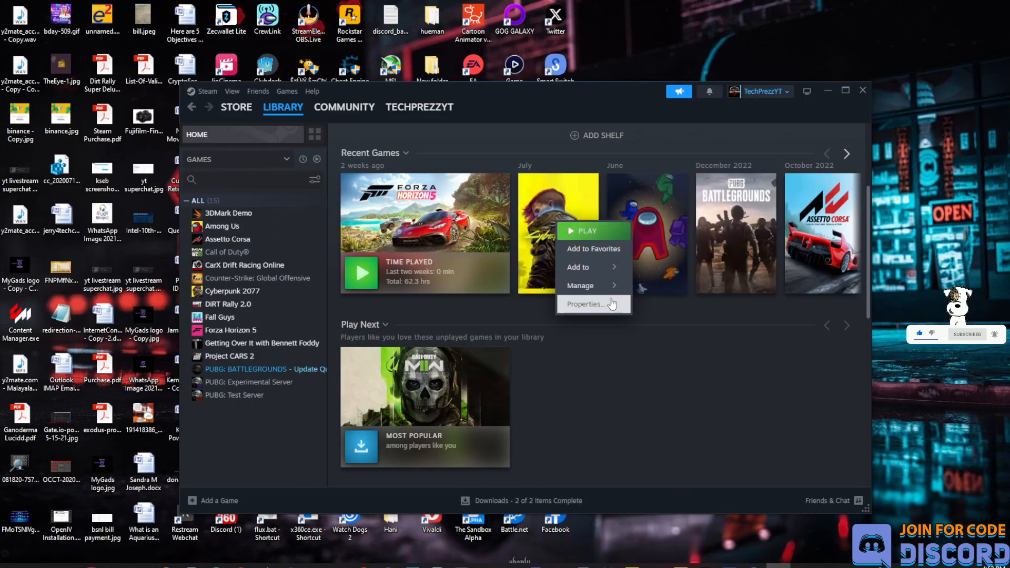
click(583, 304)
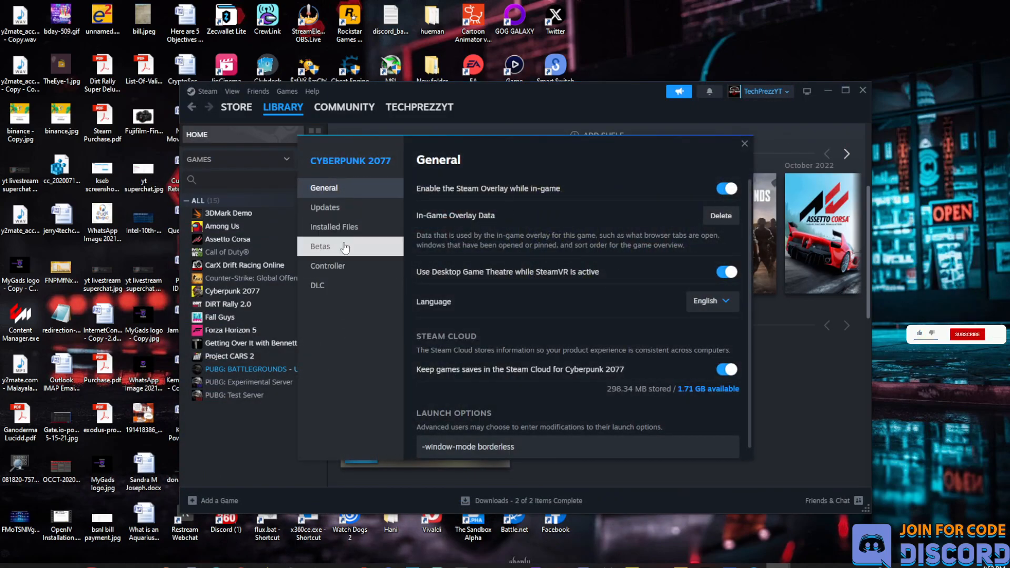
mouse_move(334, 227)
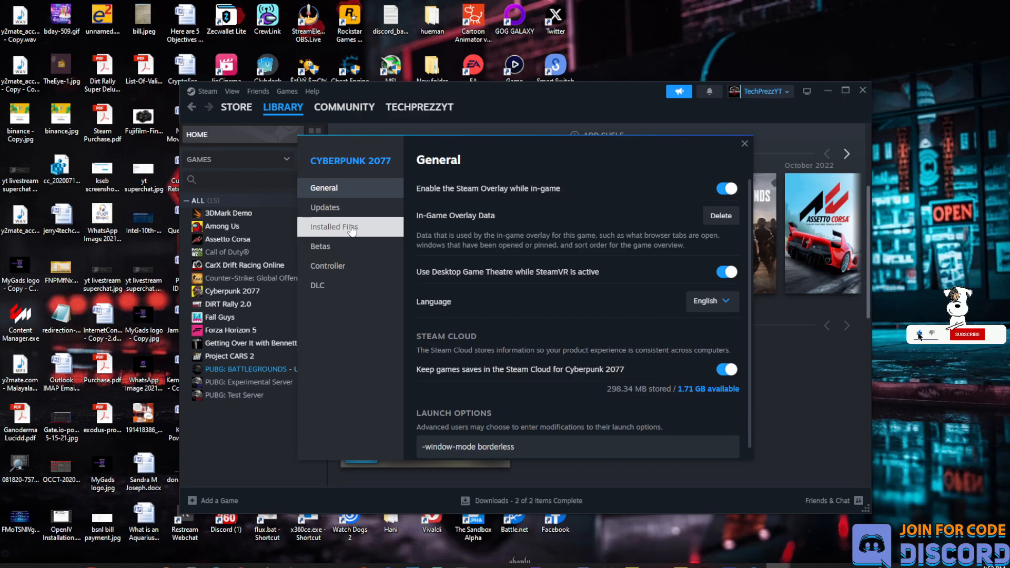
- Switch the properties to Installed Files, showing the 58.98 GB install with Verify integrity available
click(333, 227)
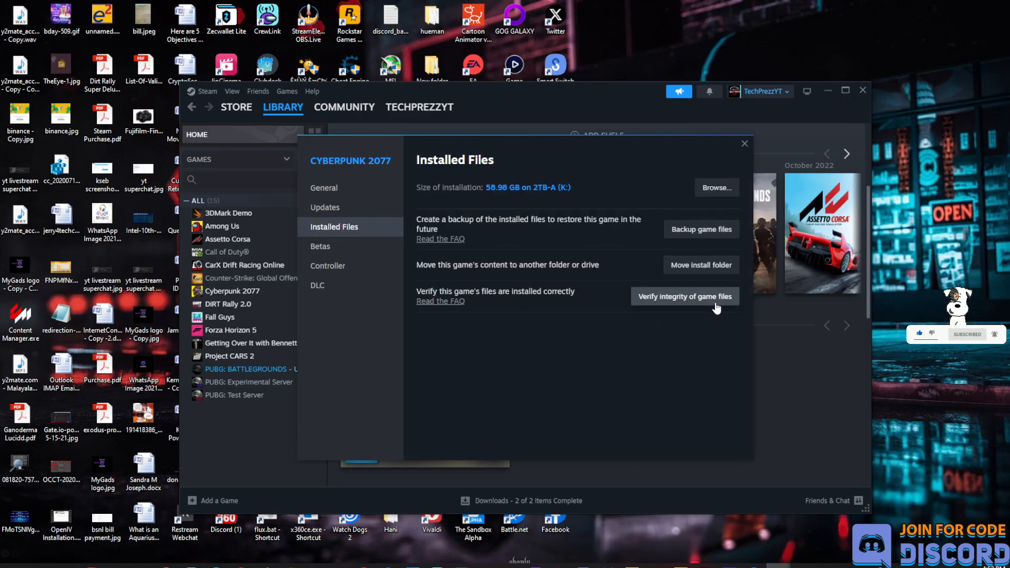
mouse_move(678, 322)
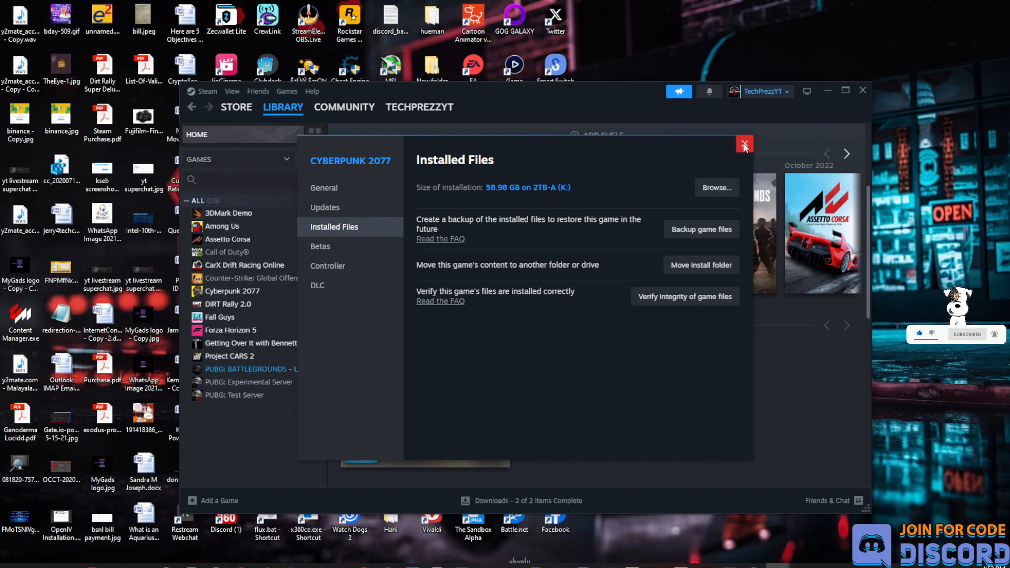
click(744, 144)
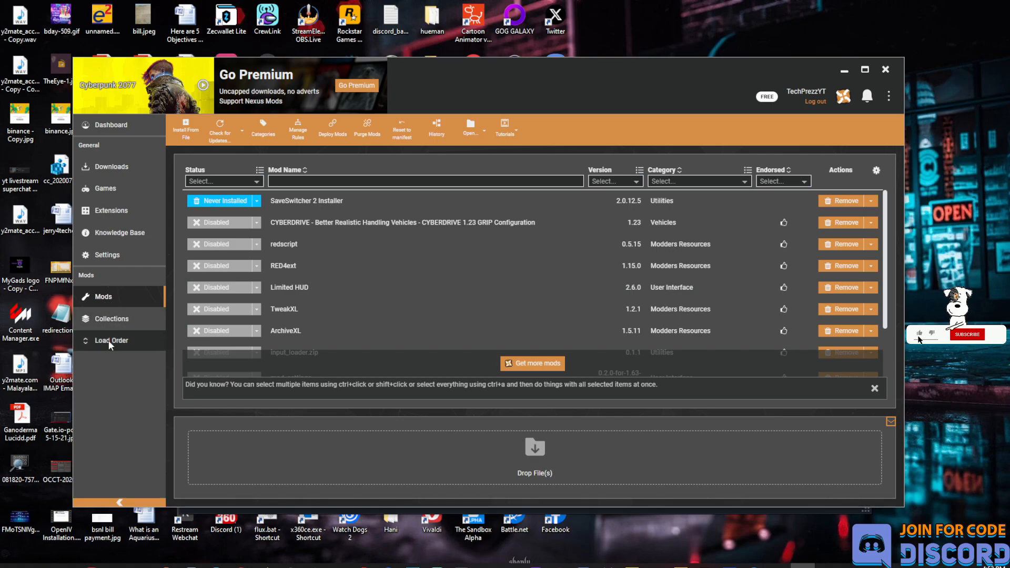
- Review Vortex's Cyberpunk 2077 mod list with redscript, RED4ext, TweakXL and ArchiveXL disabled
scroll(down, 3)
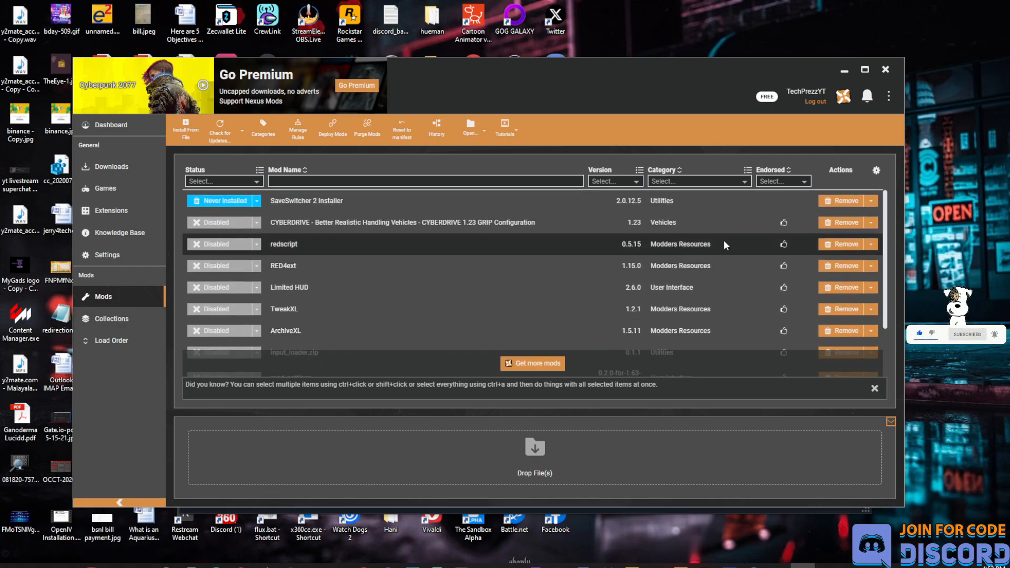
mouse_move(252, 252)
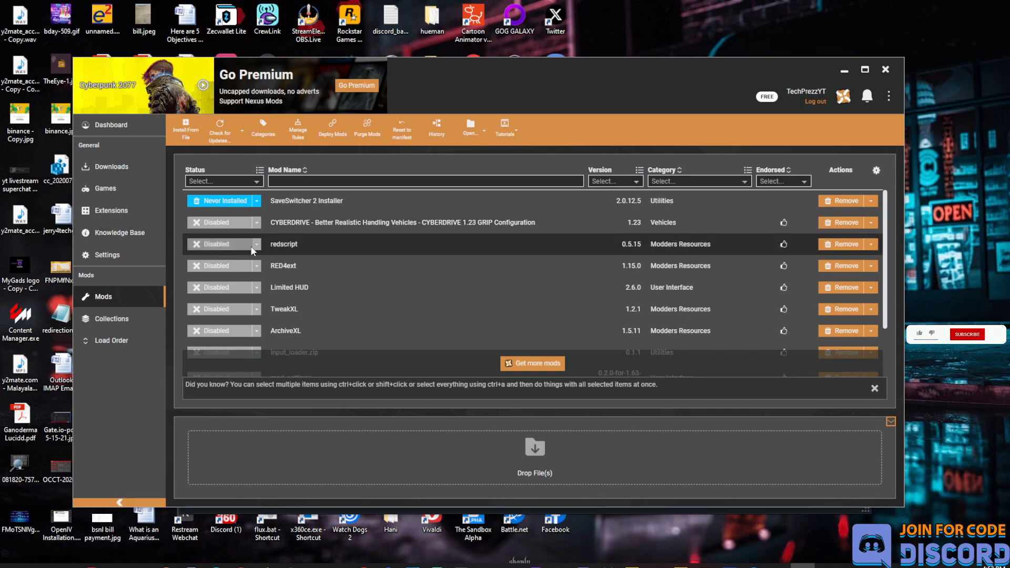
click(256, 243)
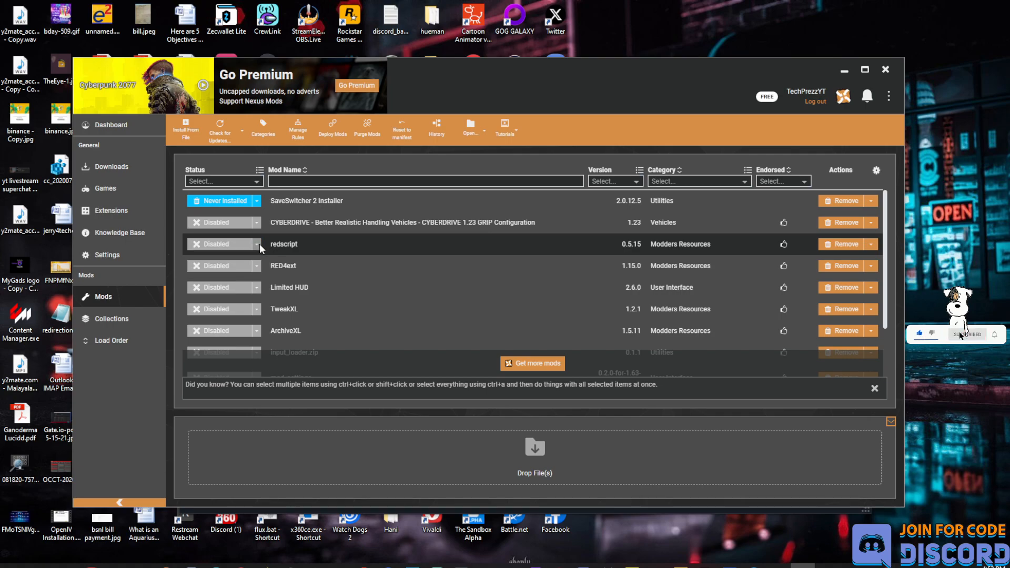
click(257, 243)
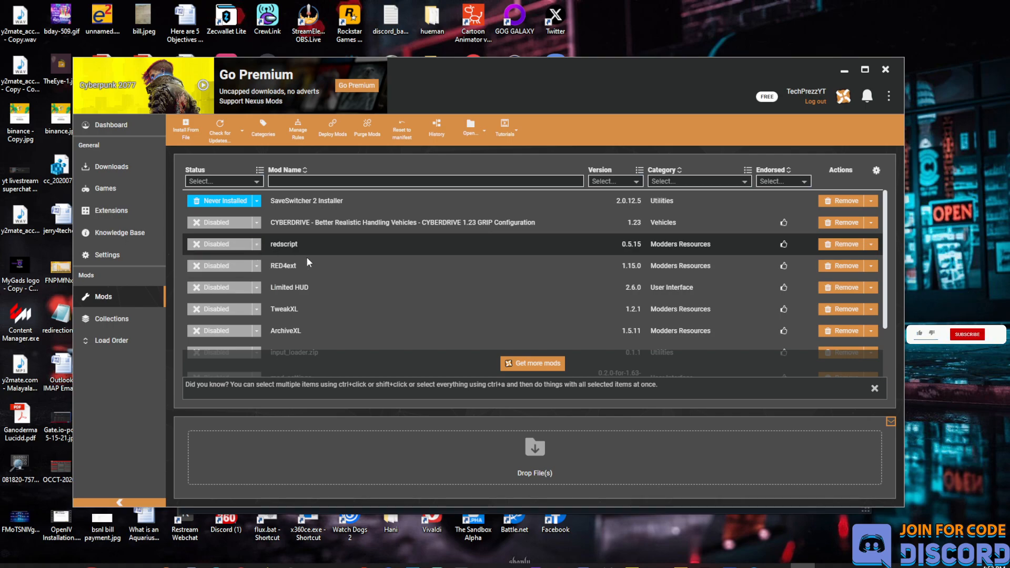
mouse_move(686, 339)
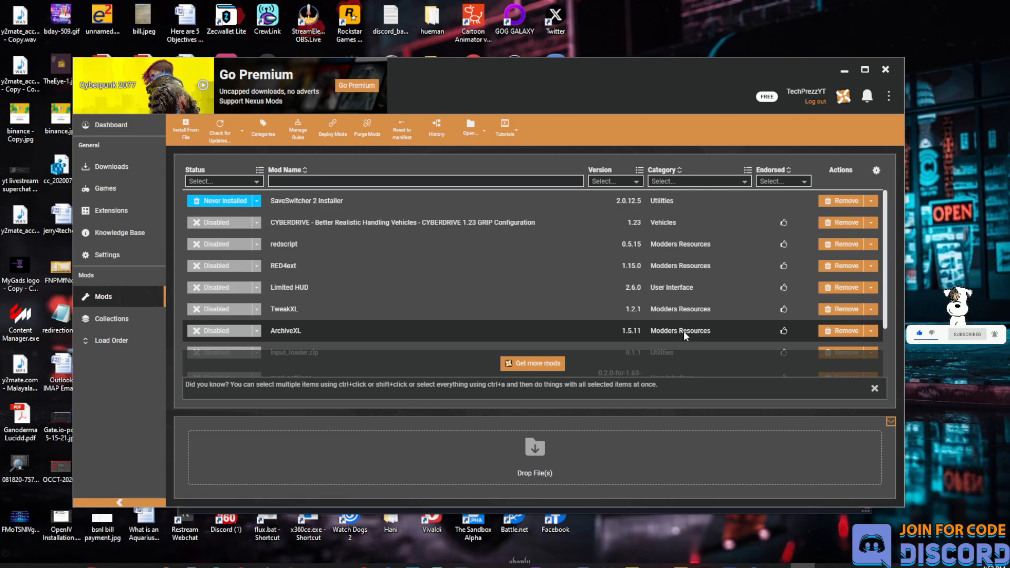
mouse_move(678, 308)
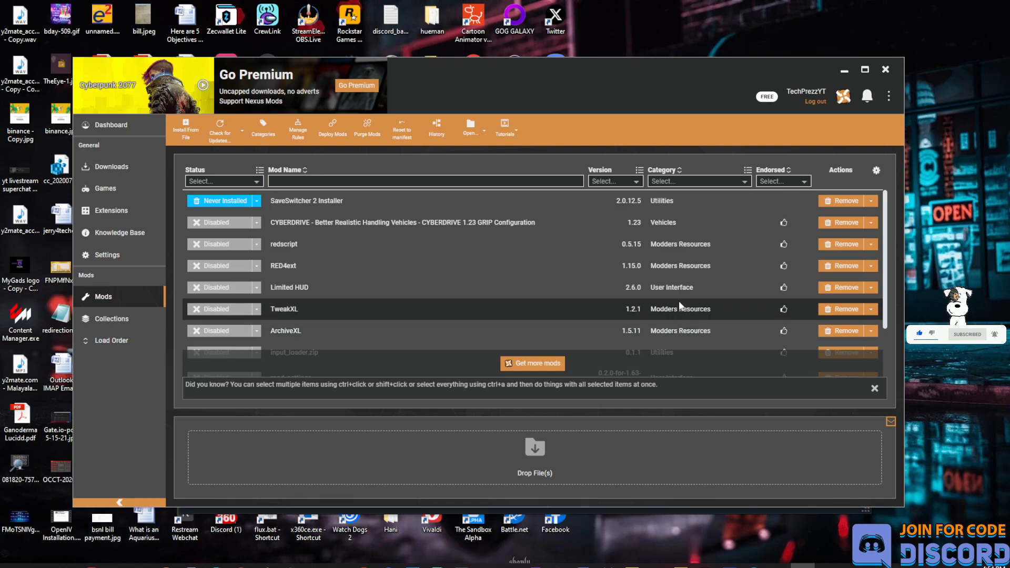